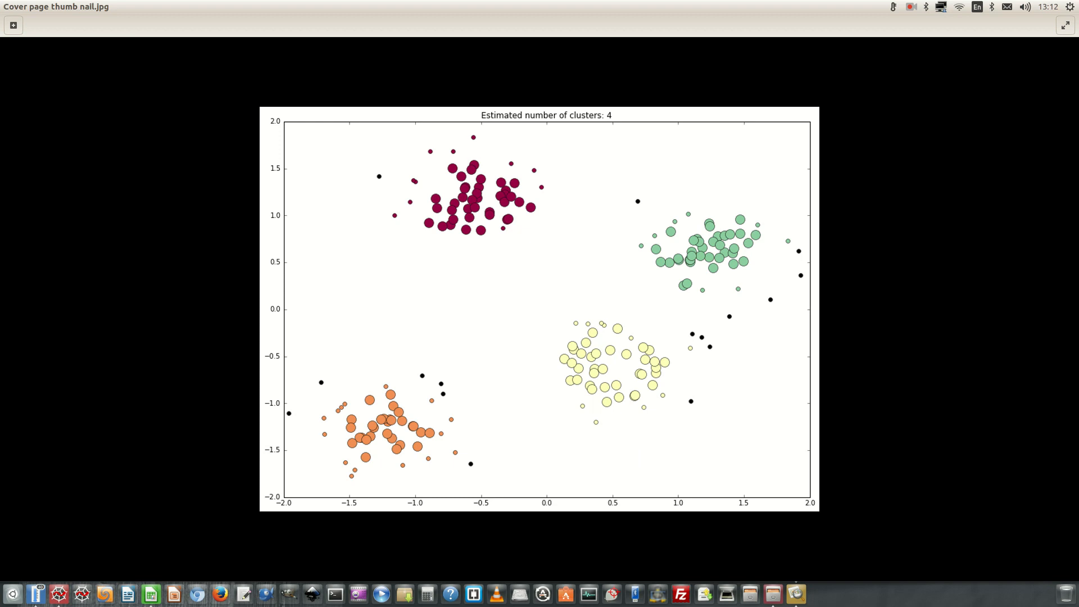
{"action": "mouse_move", "coordinate": [1075, 276]}
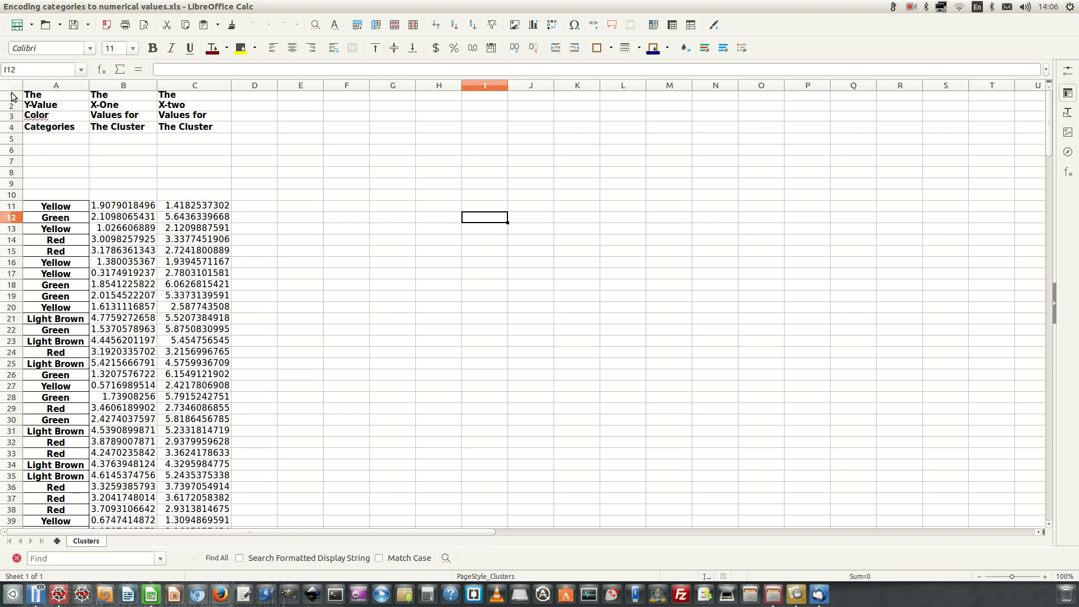
{"action": "left_click", "coordinate": [56, 85]}
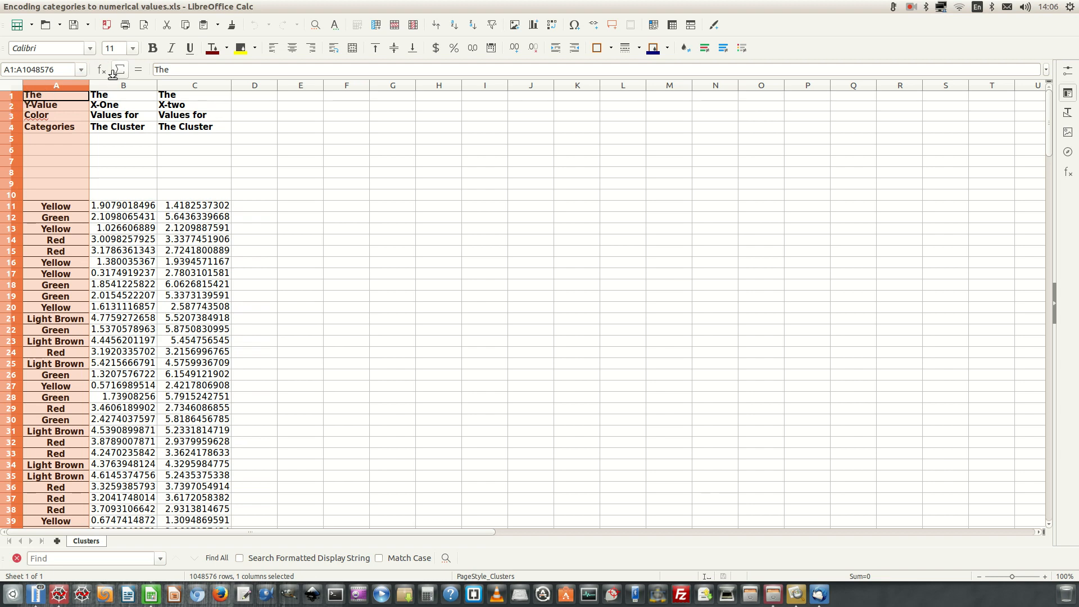
{"action": "left_click", "coordinate": [123, 85]}
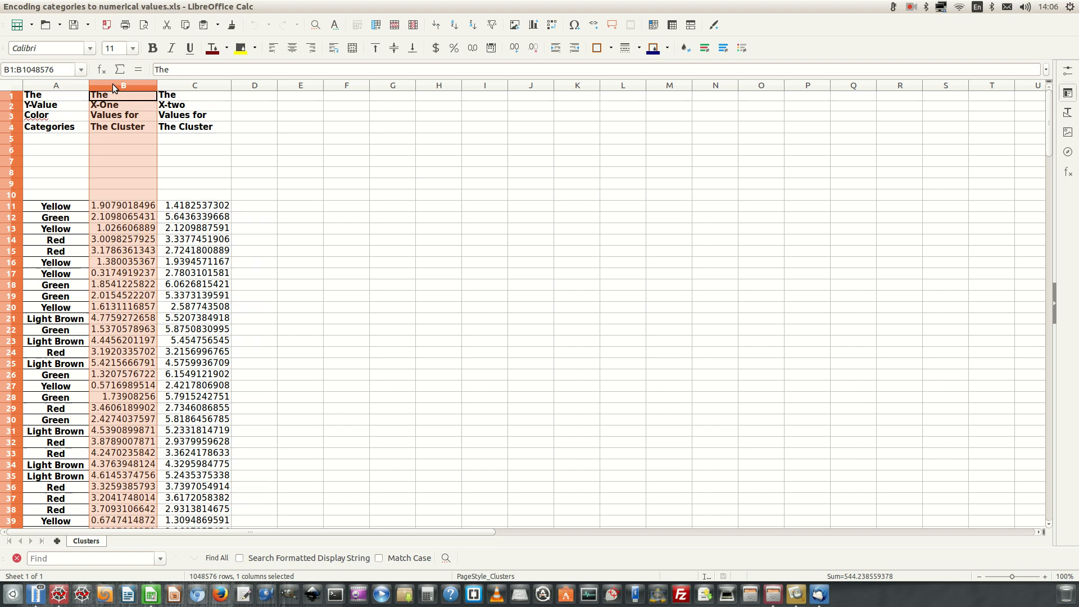
{"action": "left_click", "coordinate": [195, 84]}
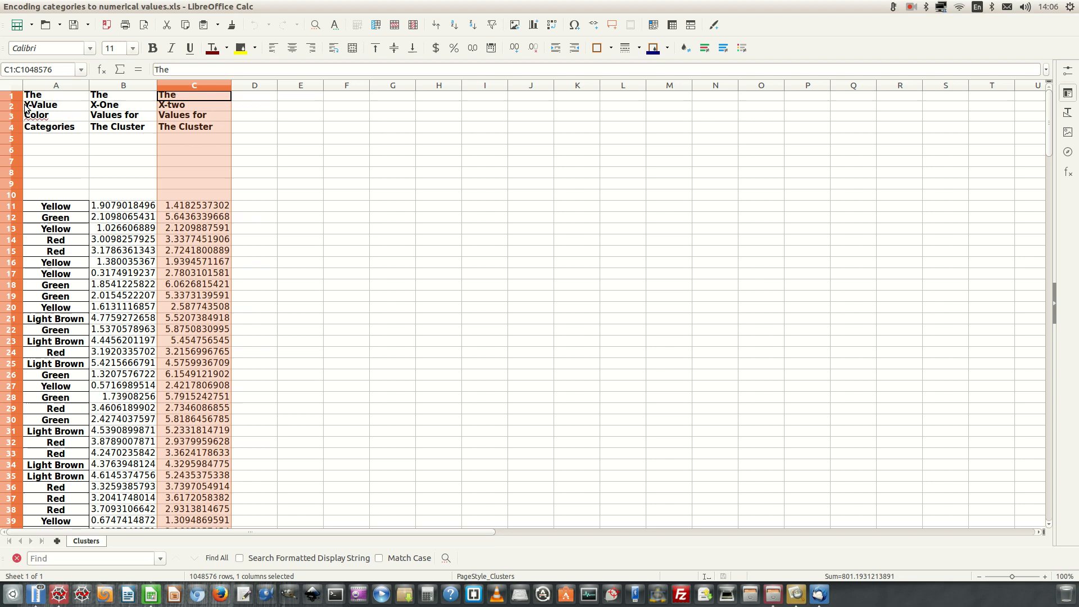
{"action": "left_click", "coordinate": [11, 94]}
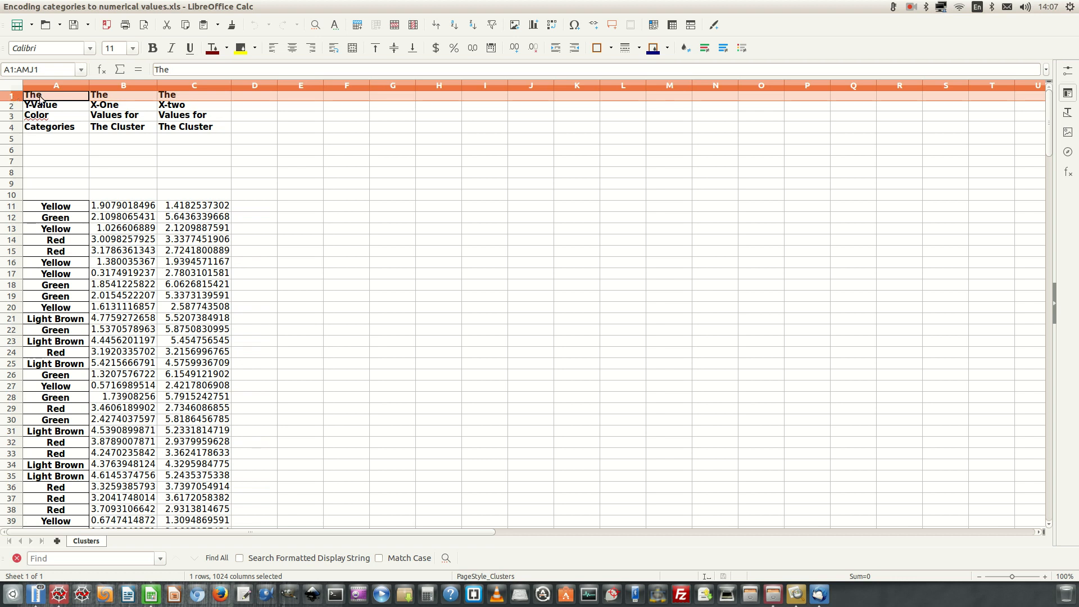
- Step through the column-A header cells 'The', 'Color' and 'Categories' in Calc
{"action": "left_click", "coordinate": [33, 95]}
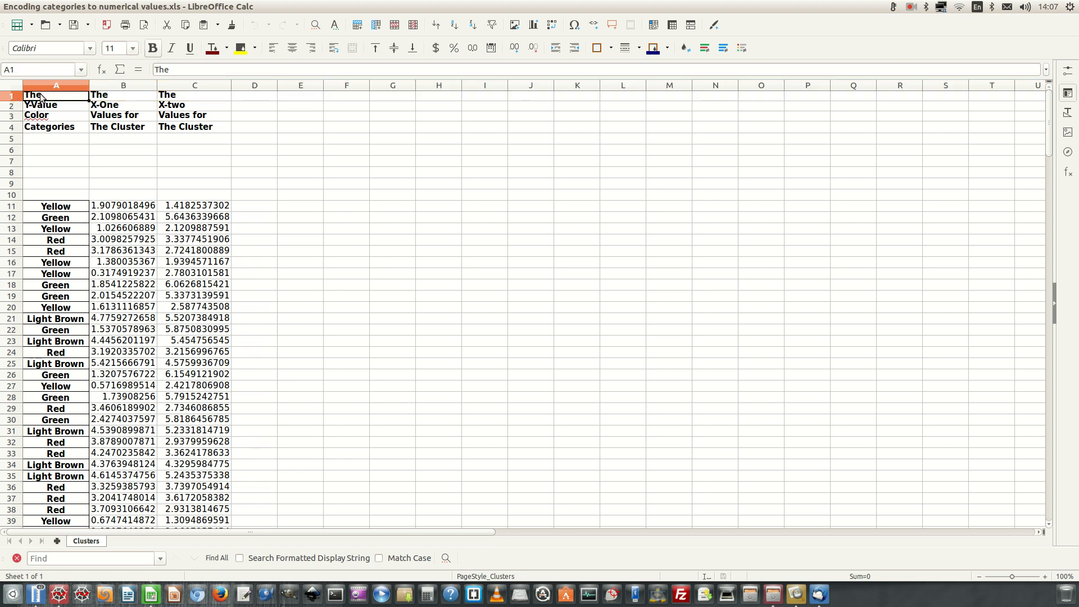
{"action": "left_click", "coordinate": [56, 115]}
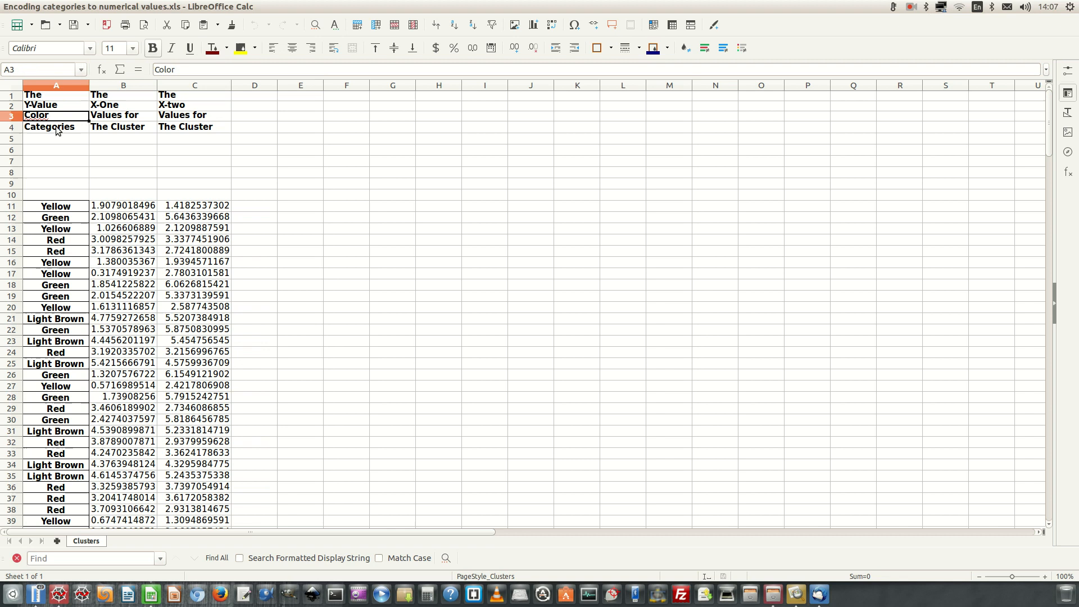
{"action": "left_click", "coordinate": [56, 127]}
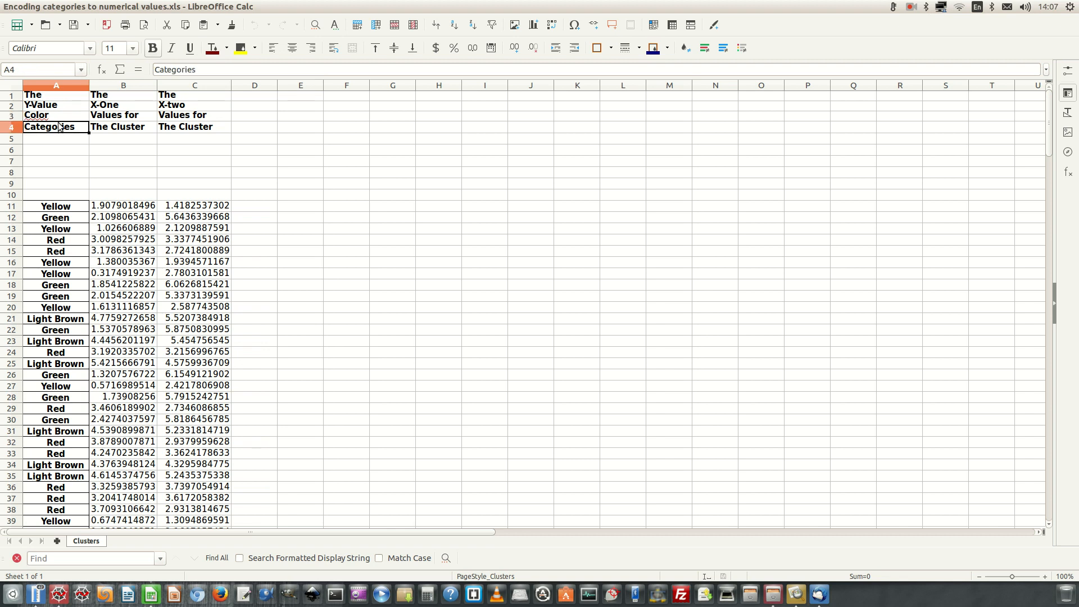
{"action": "mouse_move", "coordinate": [55, 120]}
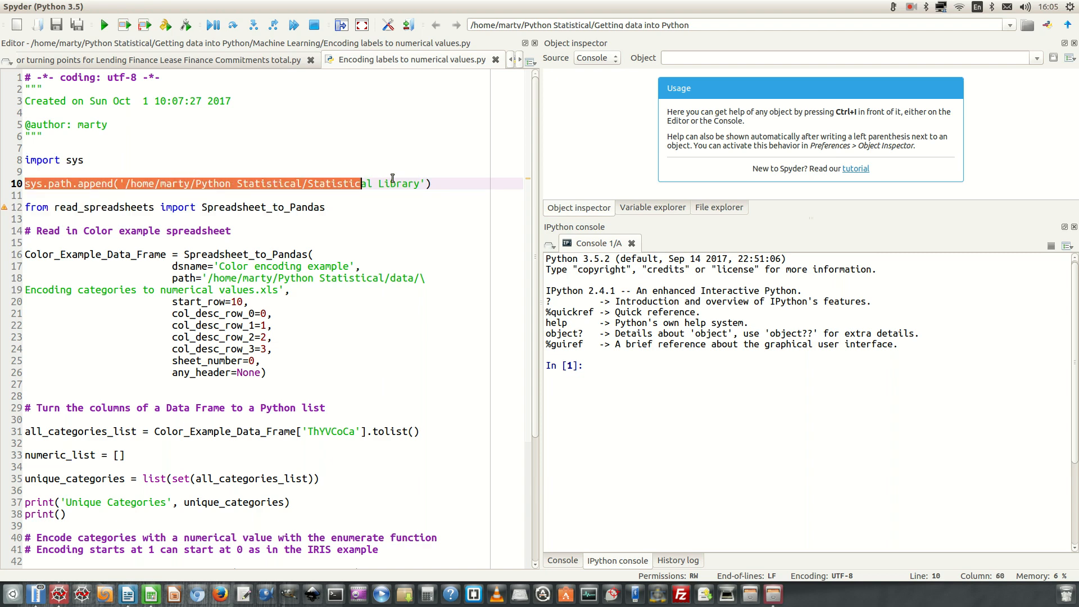
{"action": "left_click", "coordinate": [431, 183]}
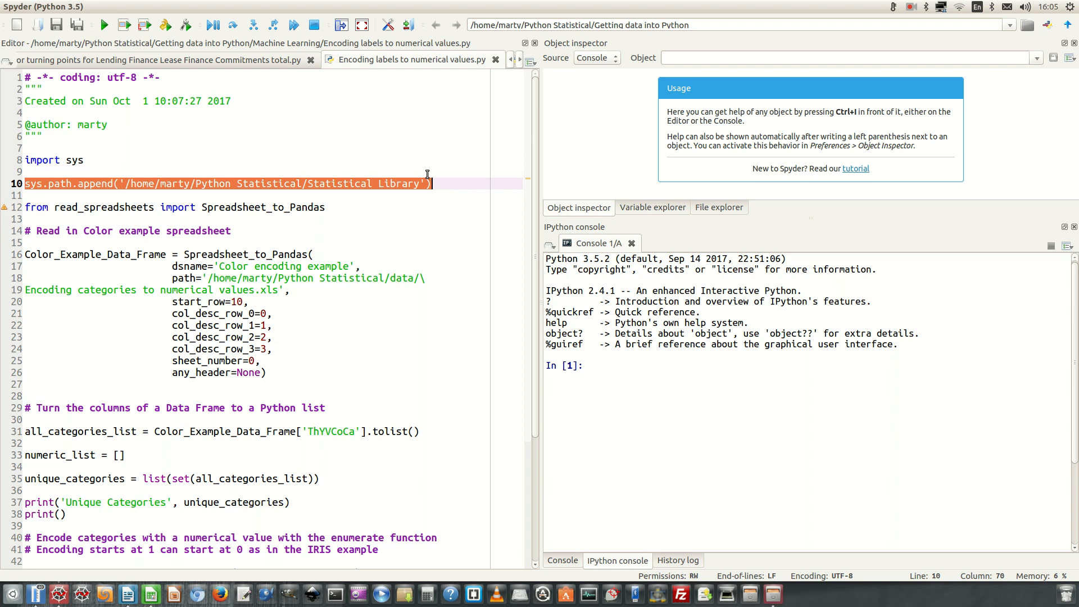
{"action": "mouse_move", "coordinate": [191, 207]}
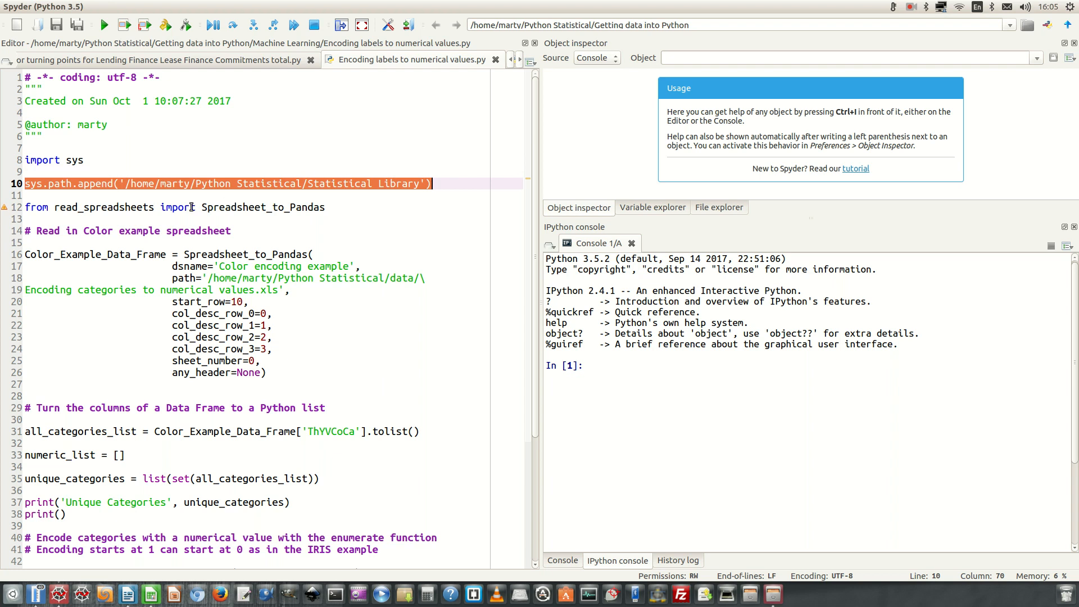
{"action": "mouse_move", "coordinate": [7, 207]}
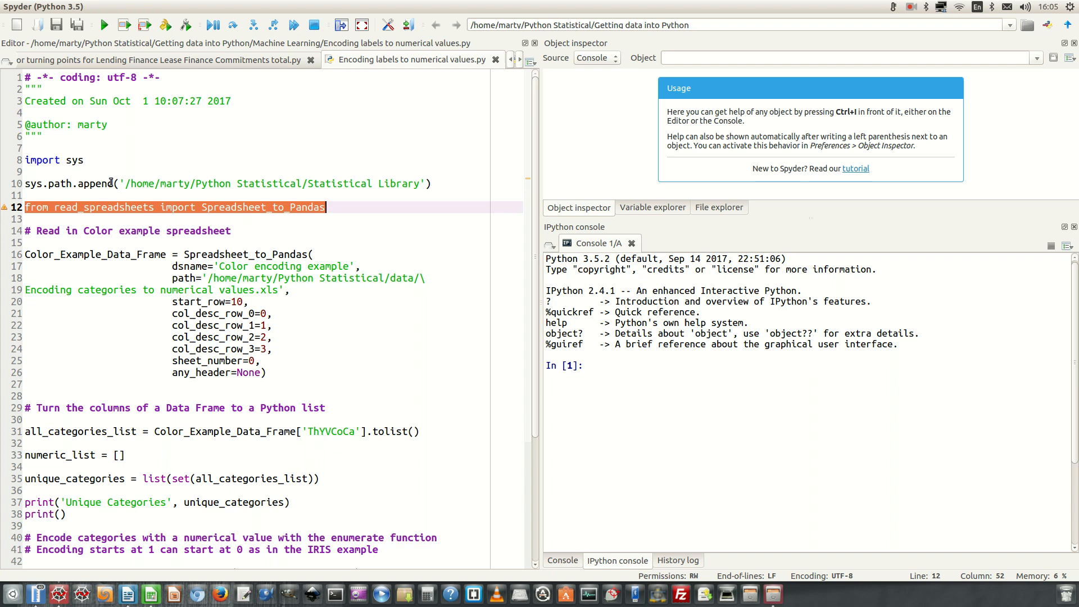
{"action": "mouse_move", "coordinate": [111, 176]}
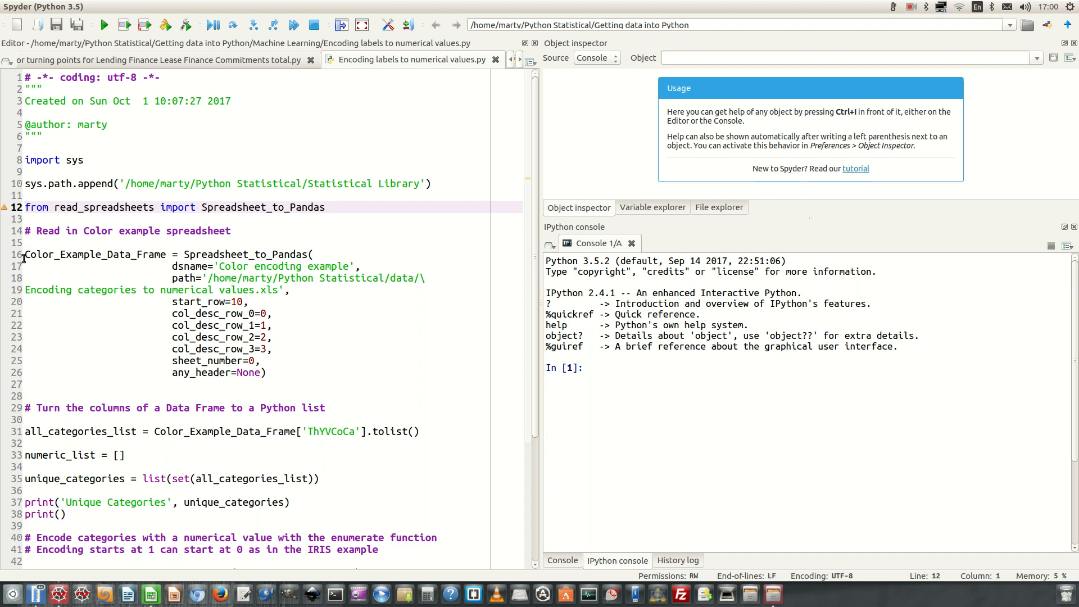
{"action": "left_click_drag", "start_coordinate": [26, 254], "coordinate": [204, 361]}
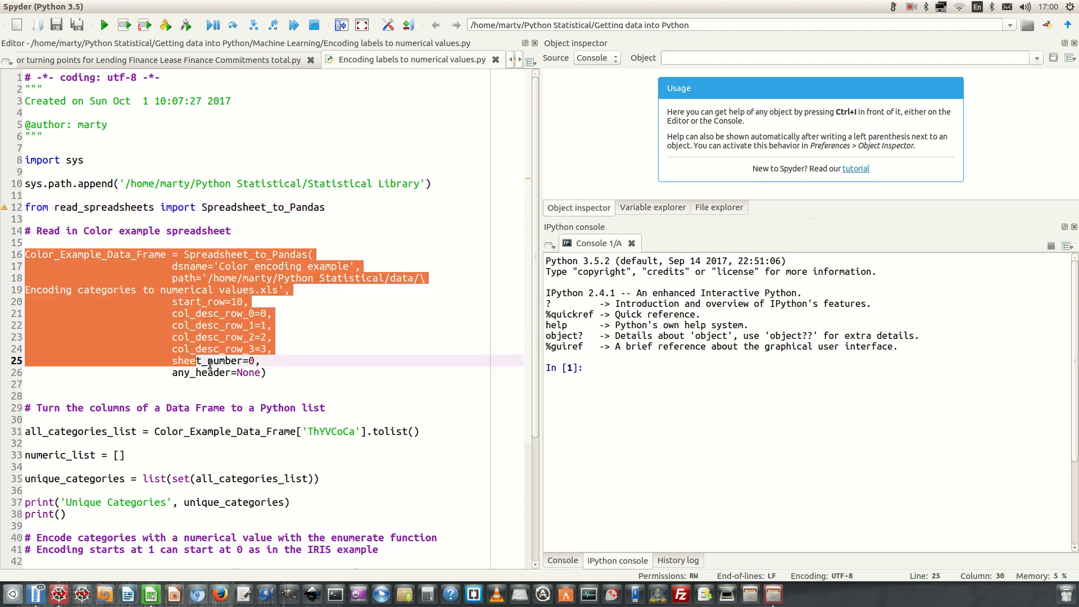
{"action": "left_click", "coordinate": [268, 372]}
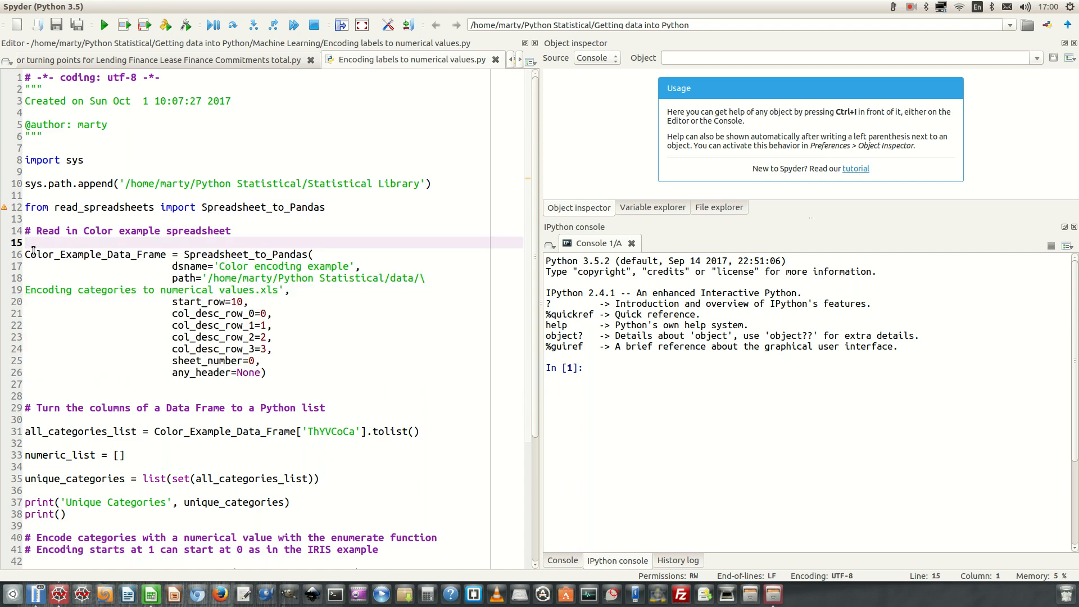
{"action": "double_click", "coordinate": [94, 254]}
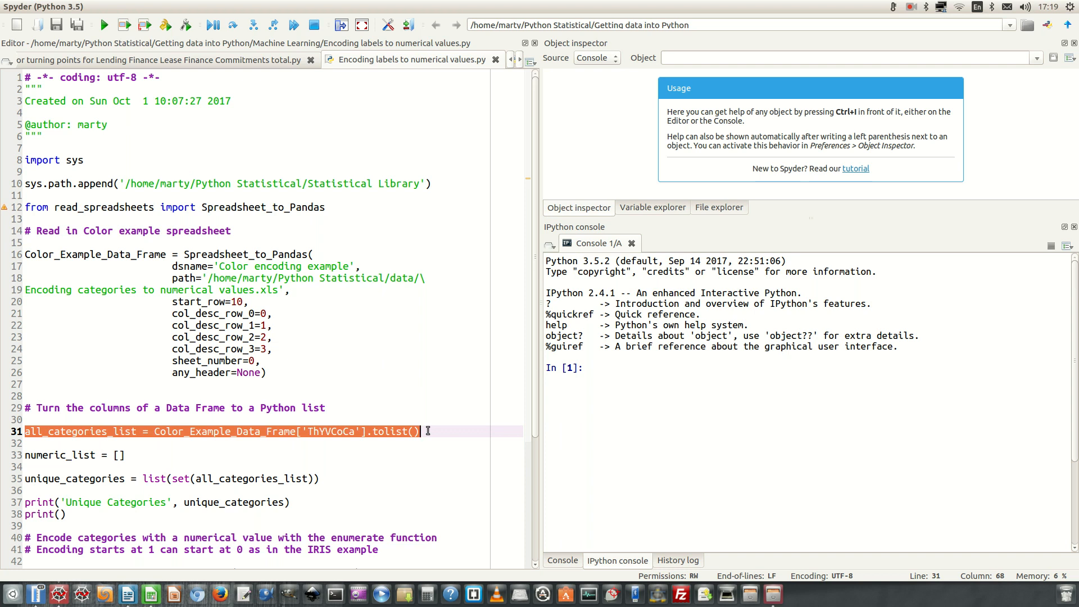
- Highlight the numeric_list and unique_categories lines leading into the enumerate loop
{"action": "left_click", "coordinate": [412, 432]}
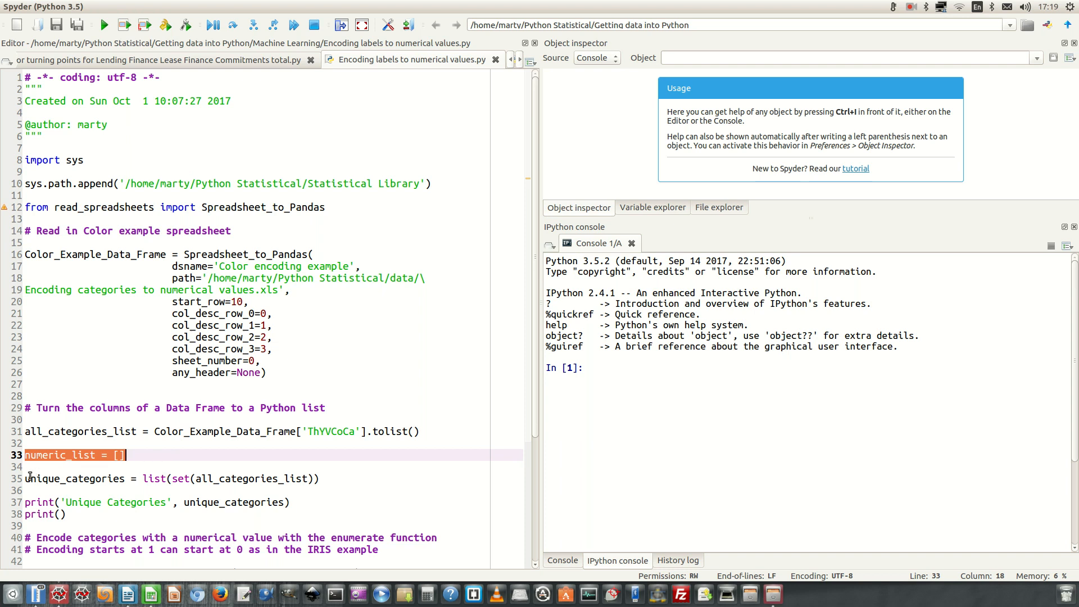
{"action": "double_click", "coordinate": [55, 479]}
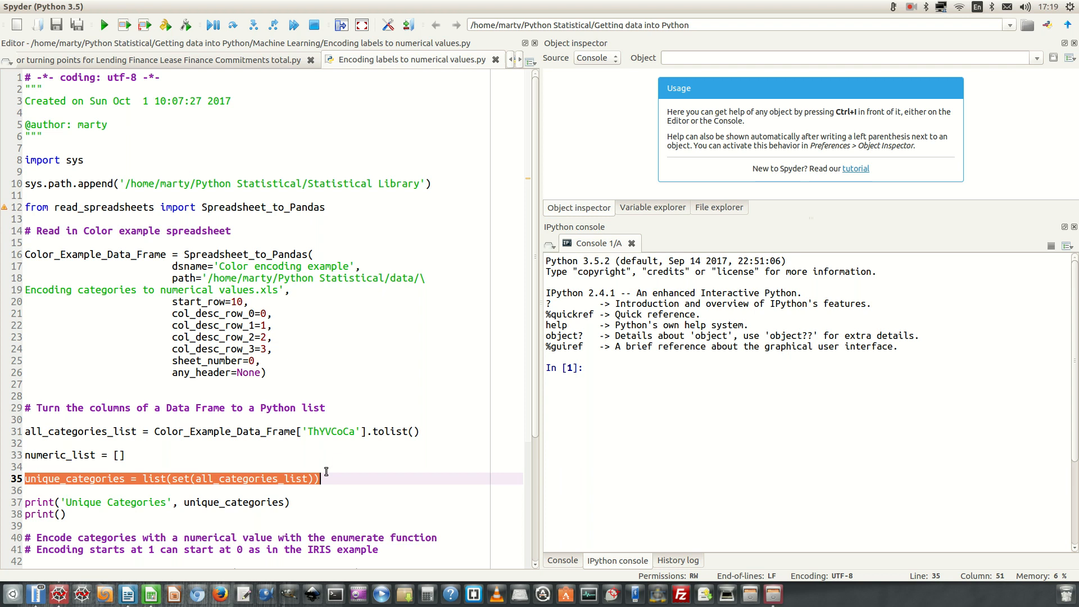
{"action": "mouse_move", "coordinate": [97, 540]}
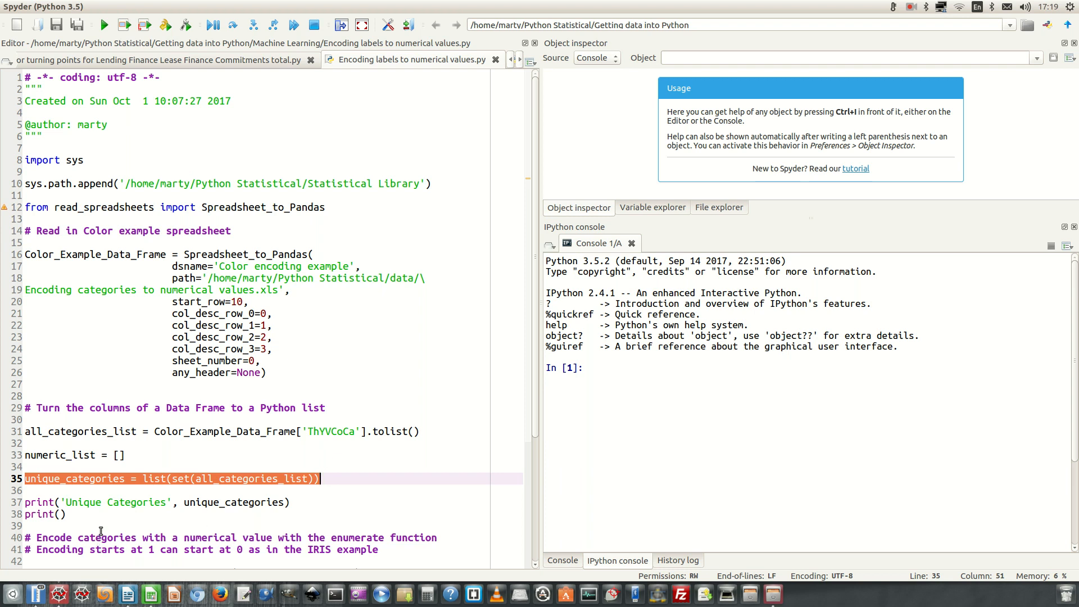
{"action": "mouse_move", "coordinate": [10, 512]}
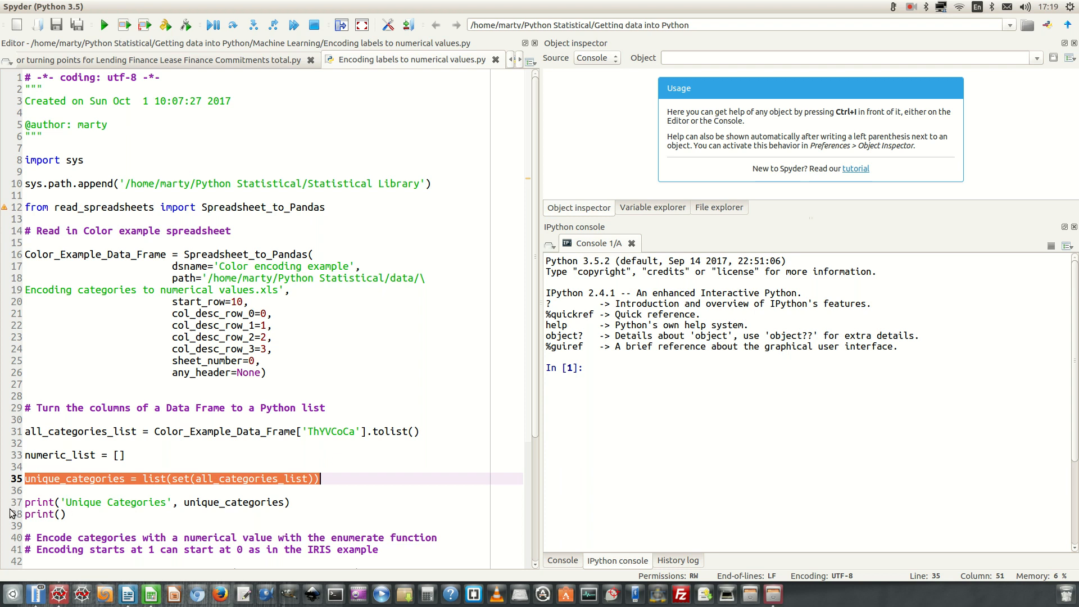
{"action": "left_click", "coordinate": [65, 514]}
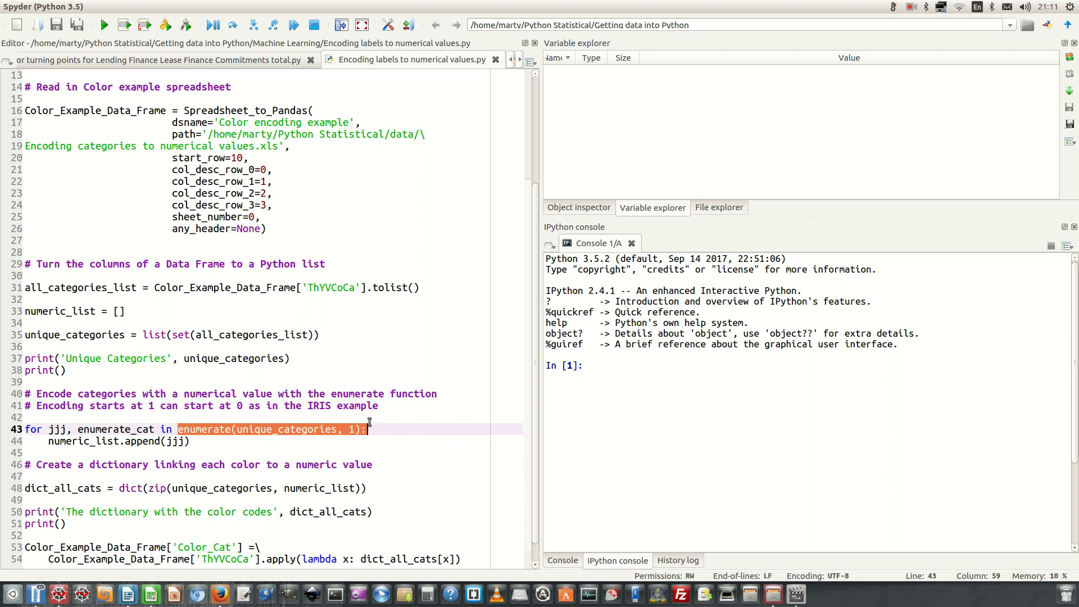
{"action": "mouse_move", "coordinate": [172, 452]}
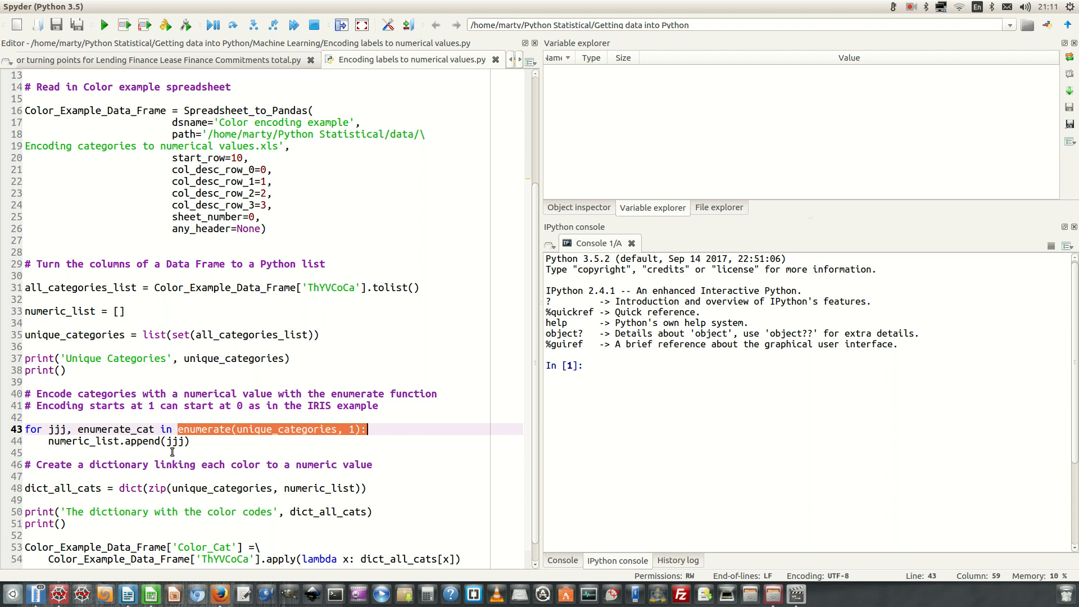
{"action": "mouse_move", "coordinate": [26, 489]}
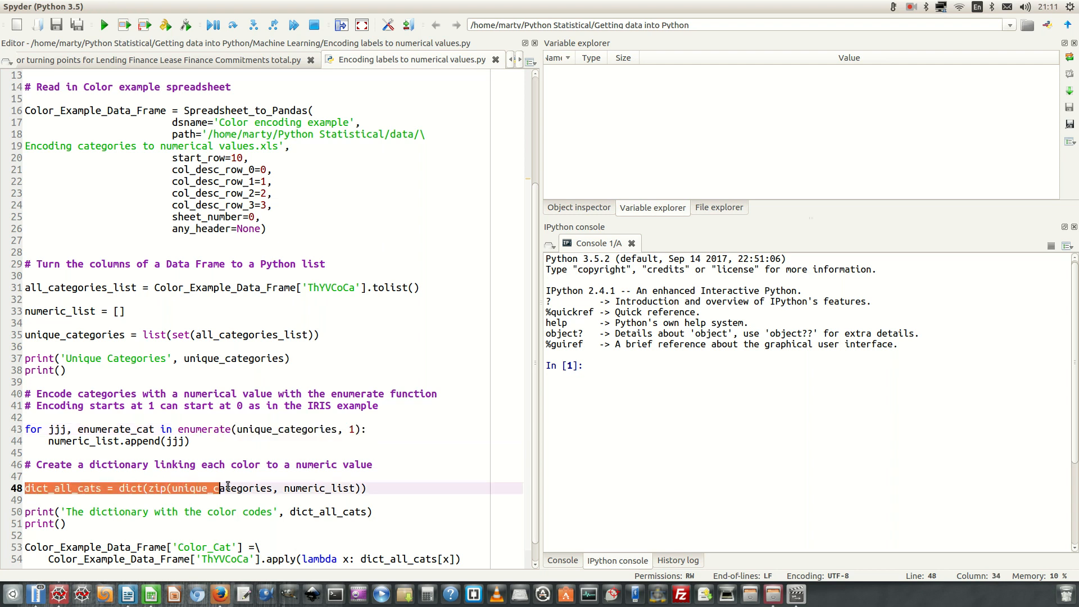
{"action": "left_click", "coordinate": [369, 488]}
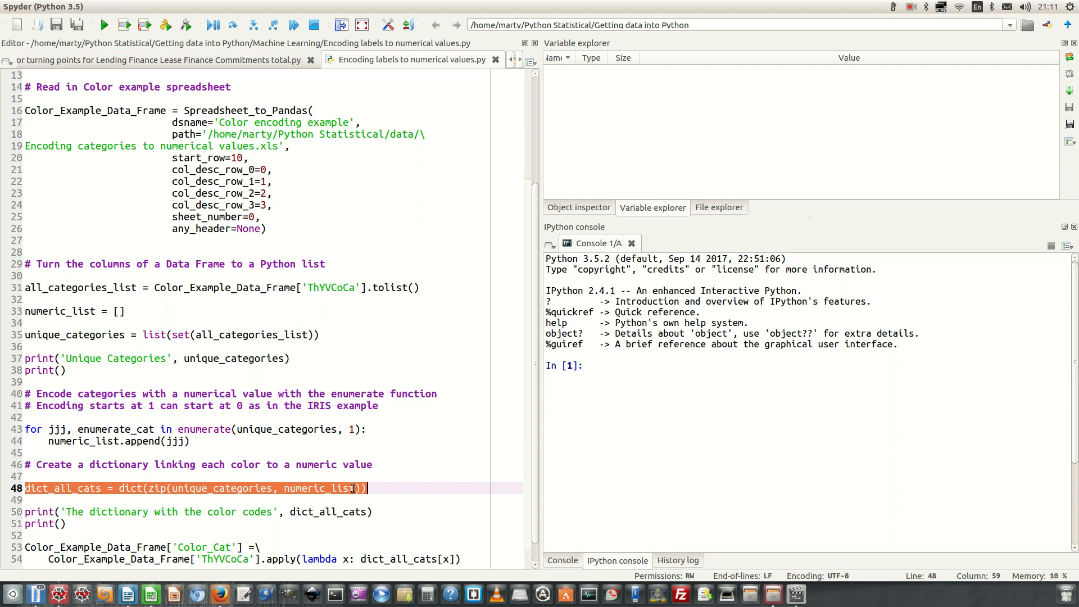
{"action": "mouse_move", "coordinate": [93, 476]}
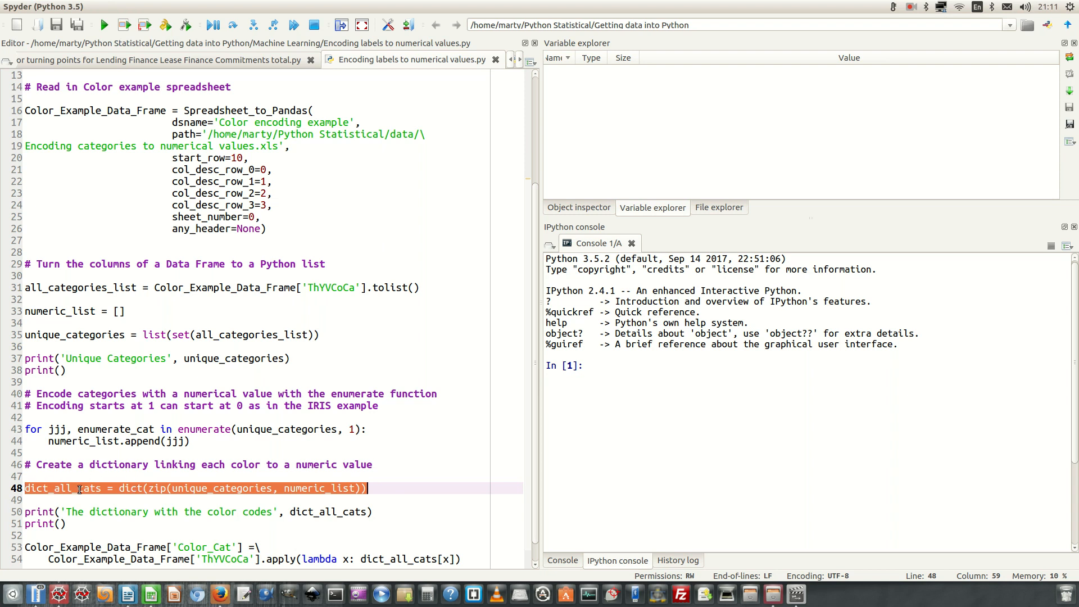
{"action": "scroll", "scroll_direction": "down", "scroll_amount": 3}
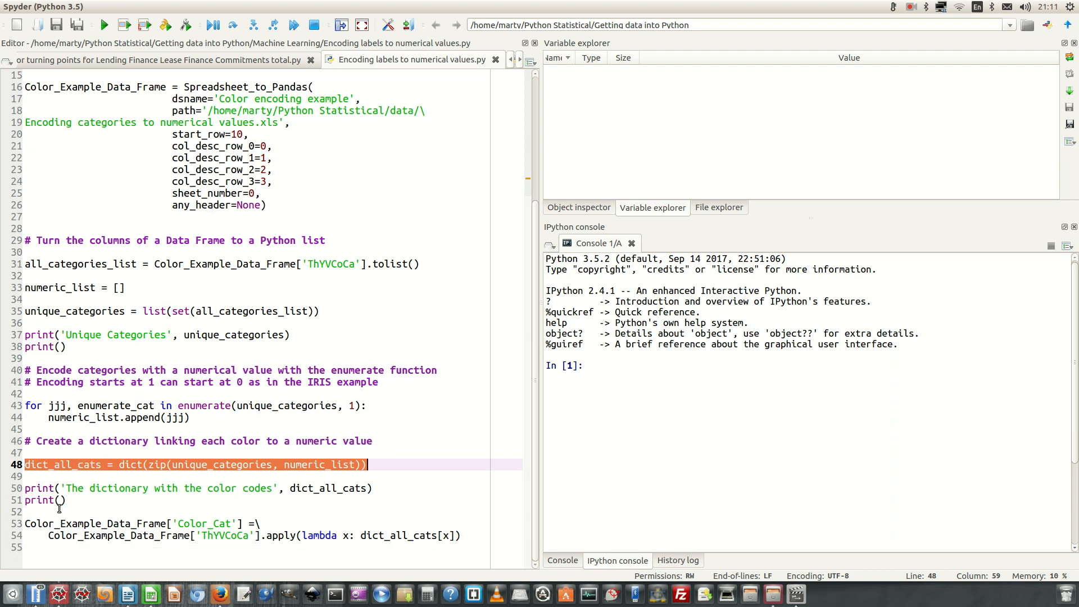
{"action": "left_click", "coordinate": [26, 524]}
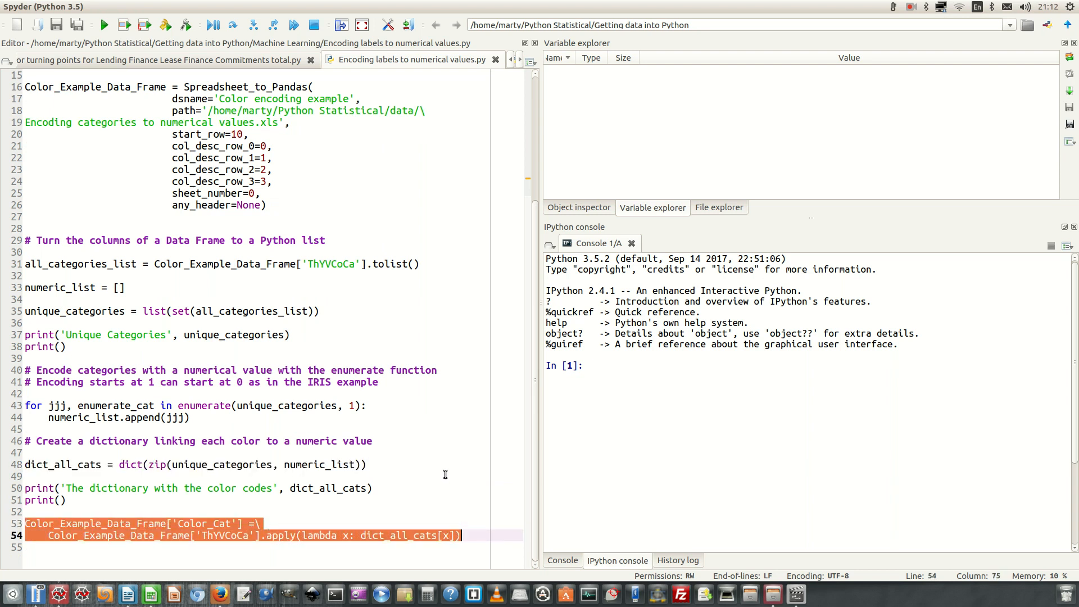
{"action": "mouse_move", "coordinate": [305, 521]}
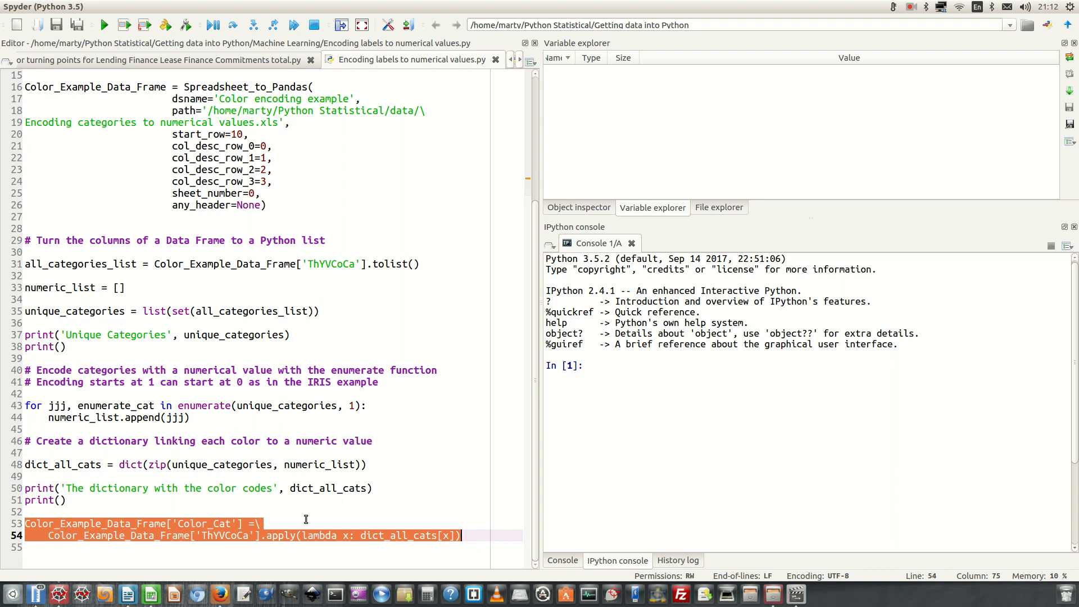
{"action": "mouse_move", "coordinate": [328, 530]}
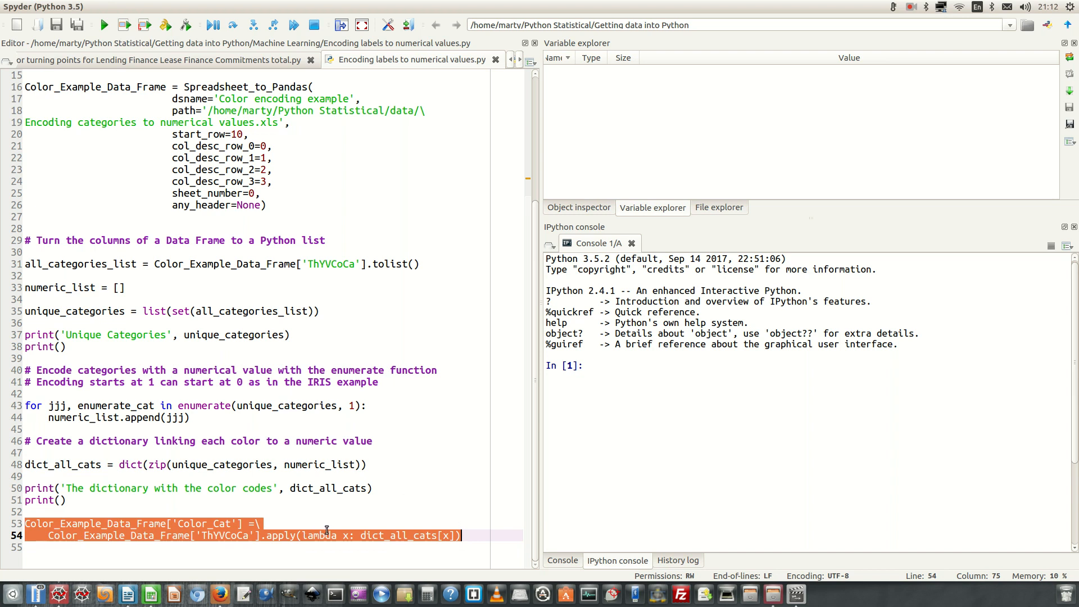
{"action": "mouse_move", "coordinate": [317, 542]}
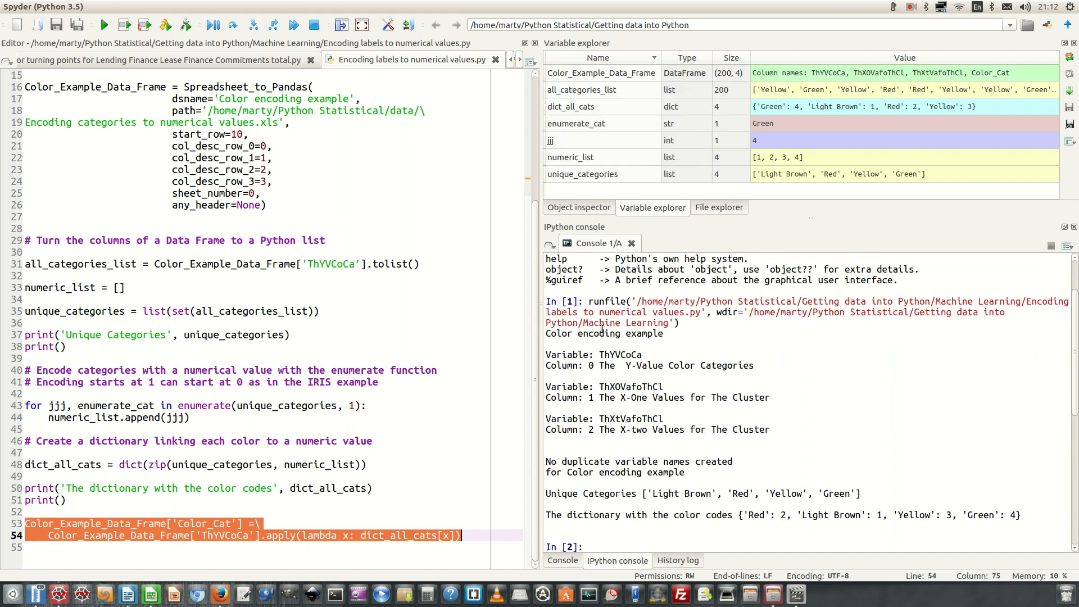
{"action": "mouse_move", "coordinate": [596, 444]}
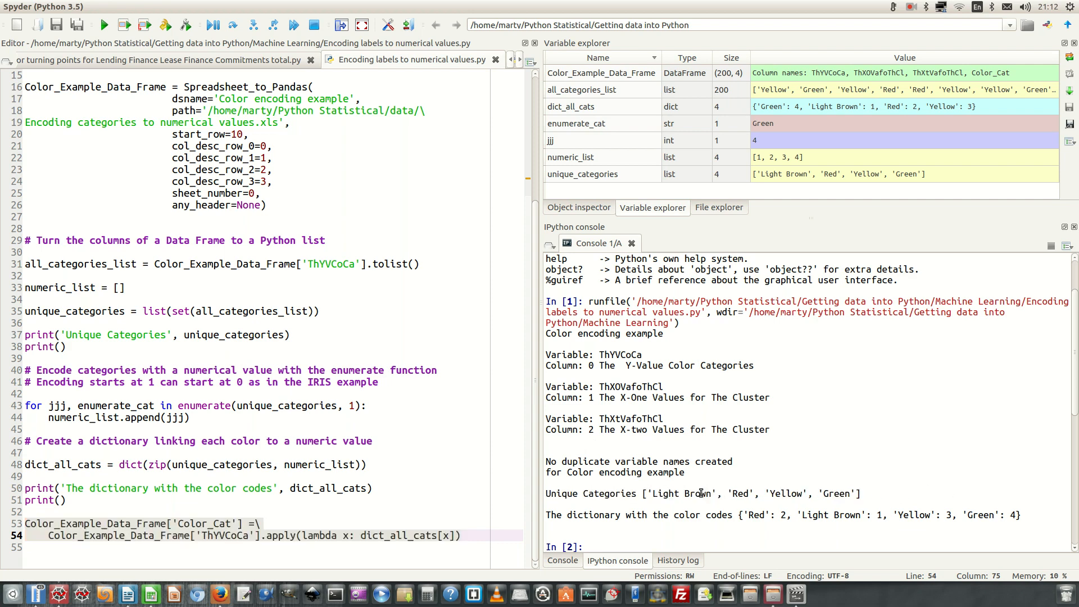
{"action": "mouse_move", "coordinate": [799, 494]}
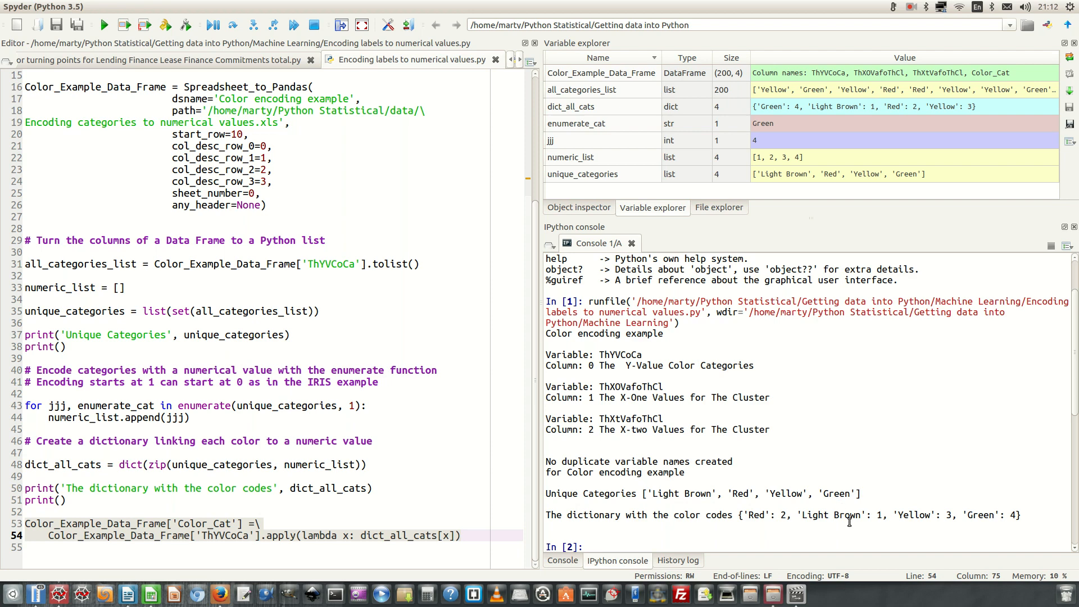
{"action": "mouse_move", "coordinate": [929, 519]}
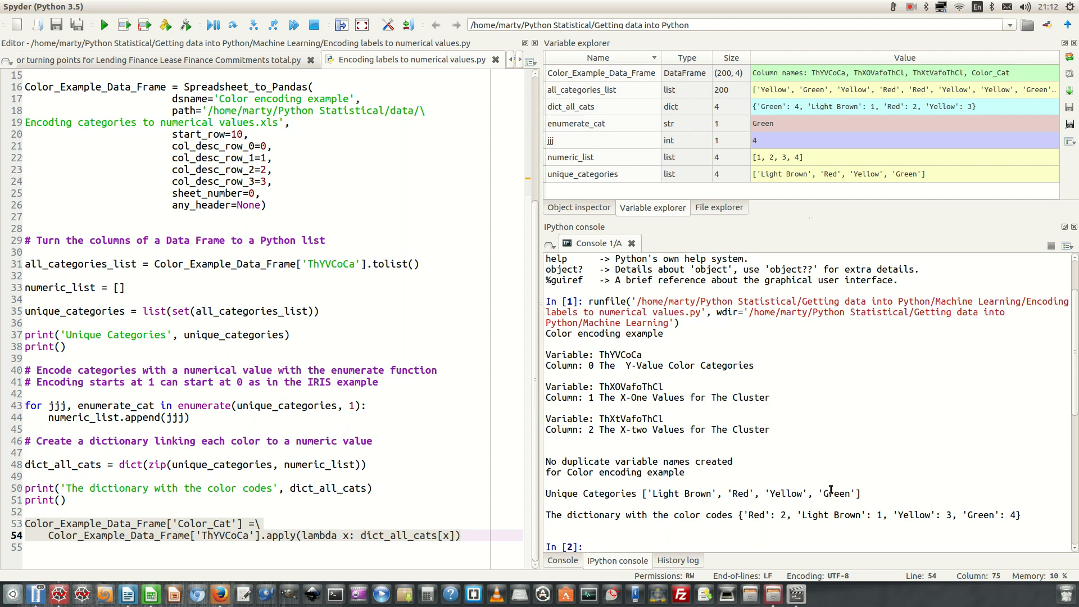
{"action": "mouse_move", "coordinate": [776, 471]}
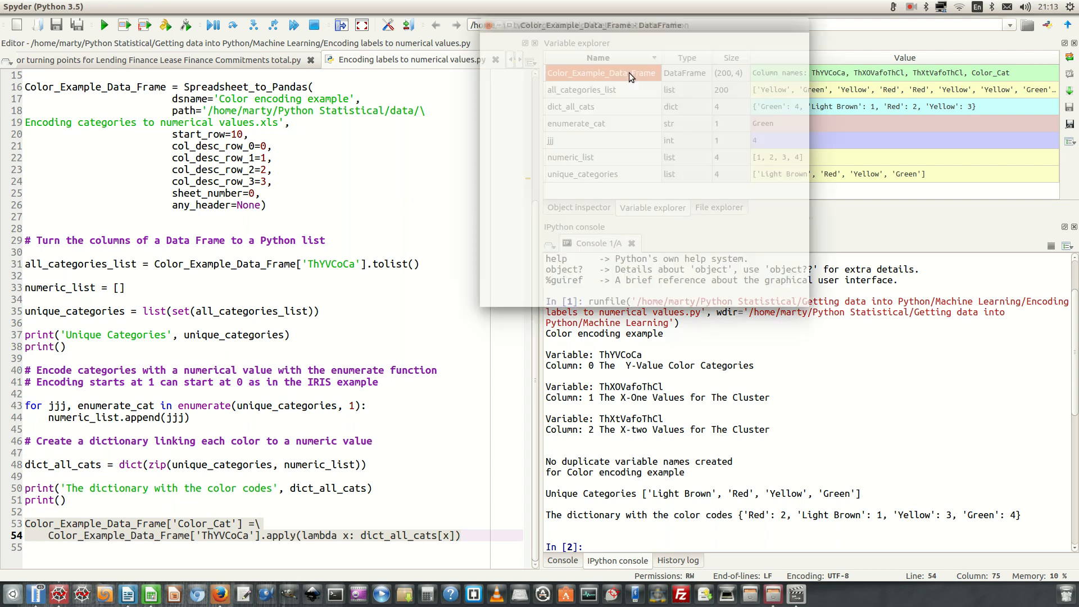
- View Color_Example_Data_Frame with its new numeric Color_Cat column in the DataFrame editor
{"action": "double_click", "coordinate": [601, 72]}
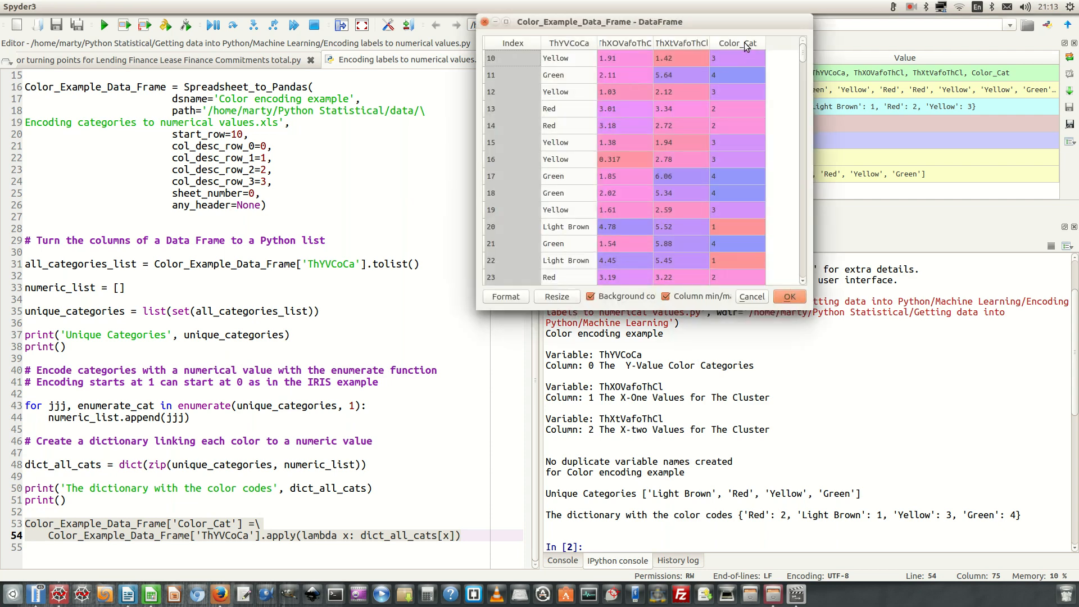
{"action": "mouse_move", "coordinate": [742, 59]}
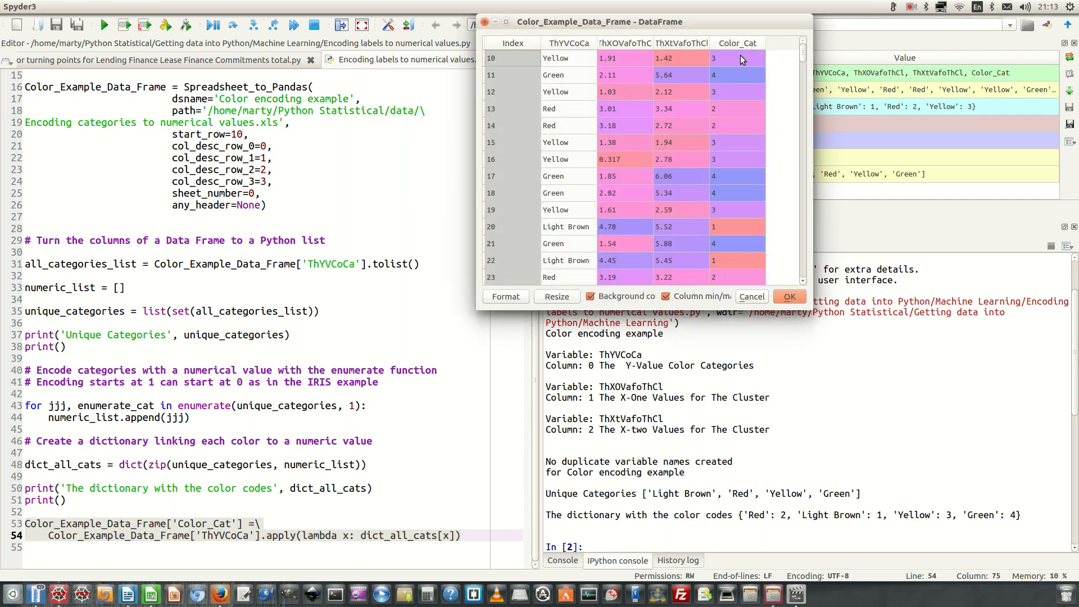